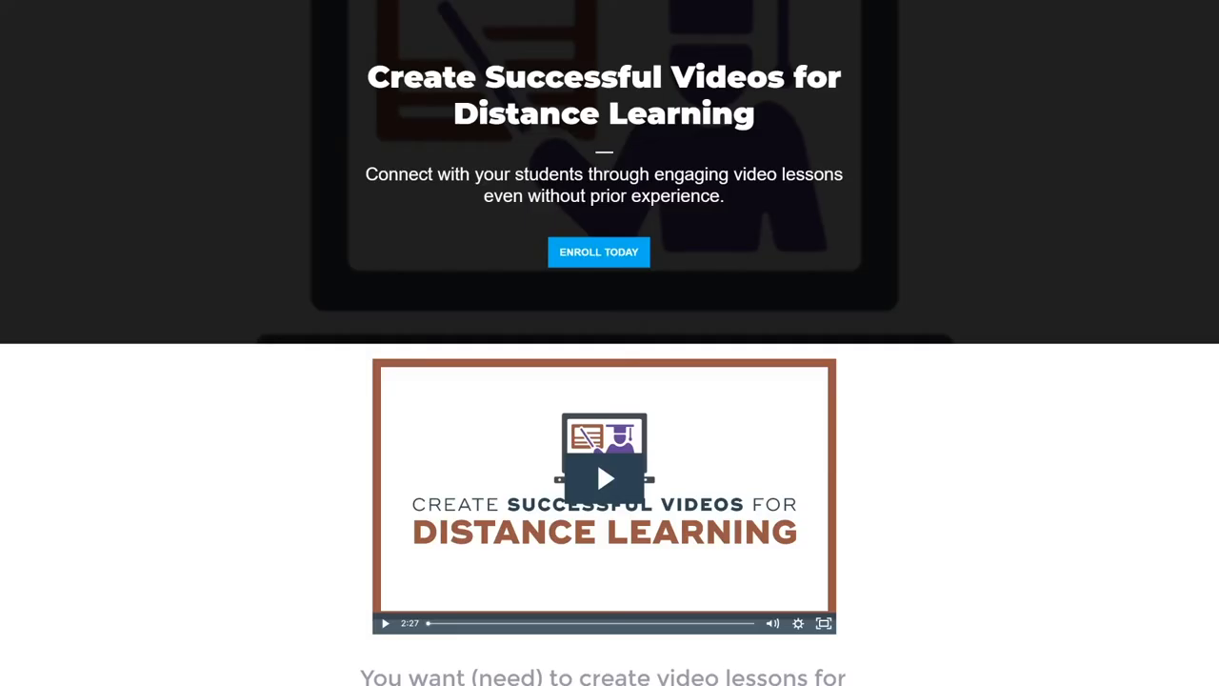
Reach the course player and expand MODULE 1 | Planning to show its lessons.
{"action": "scroll", "scroll_direction": "down", "scroll_amount": 3}
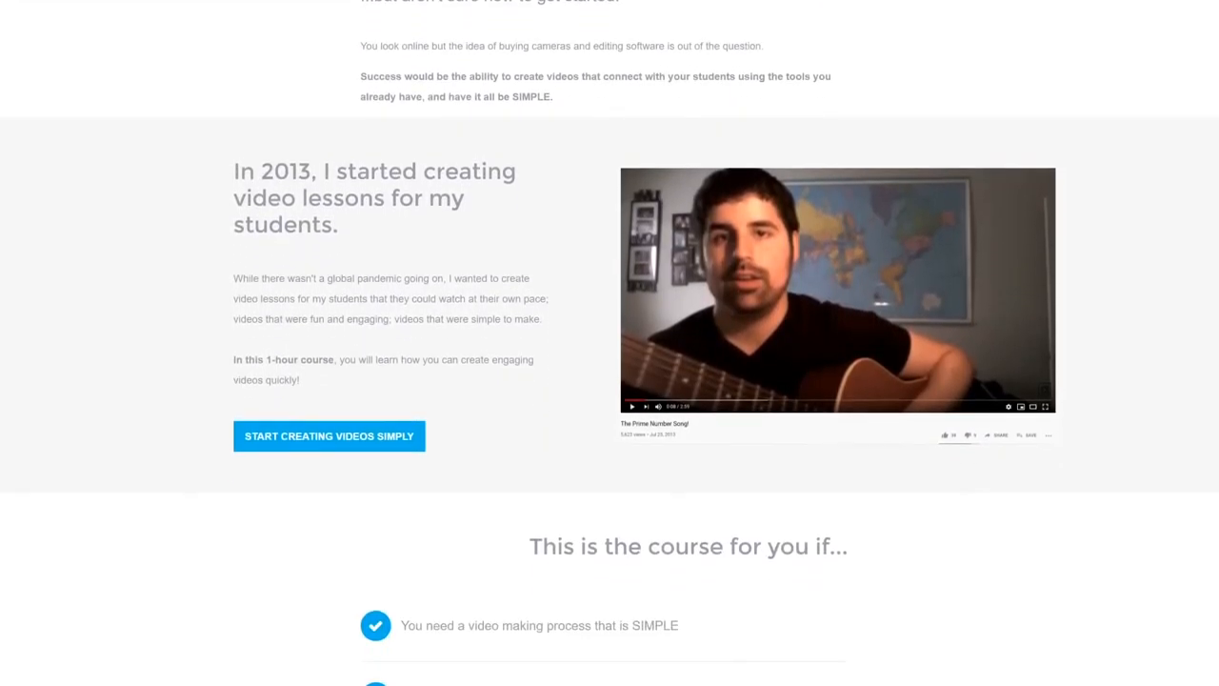
{"action": "scroll", "scroll_direction": "down", "scroll_amount": 3}
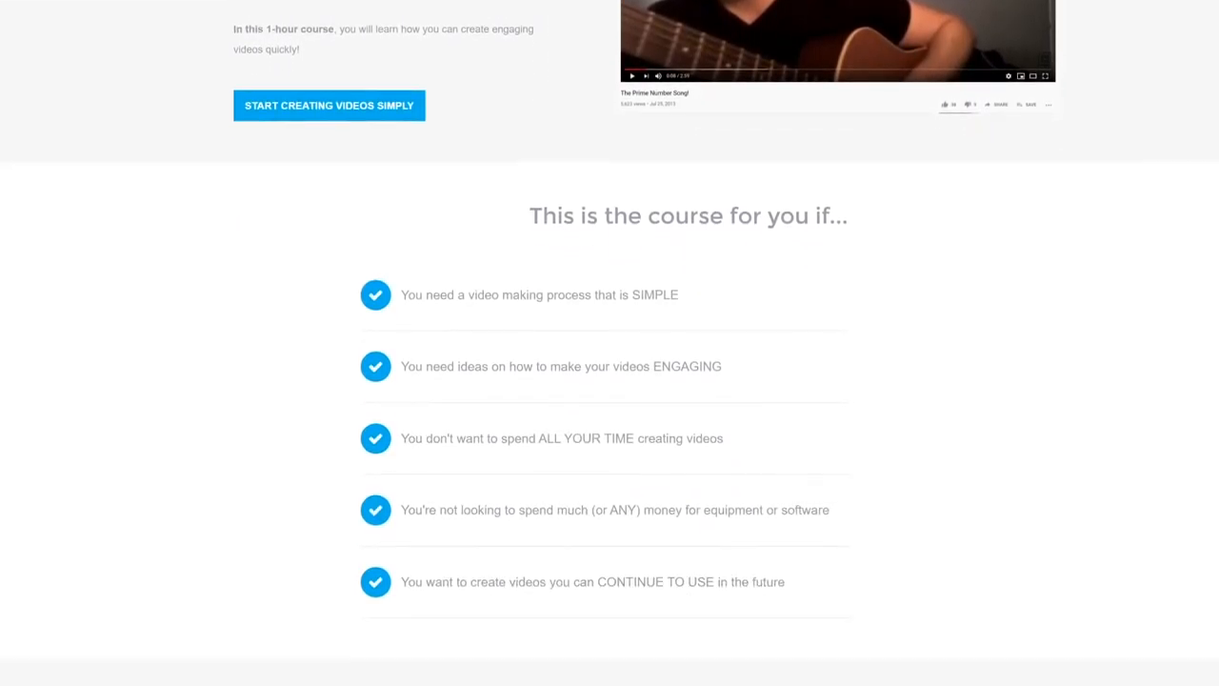
{"action": "left_click", "coordinate": [328, 104]}
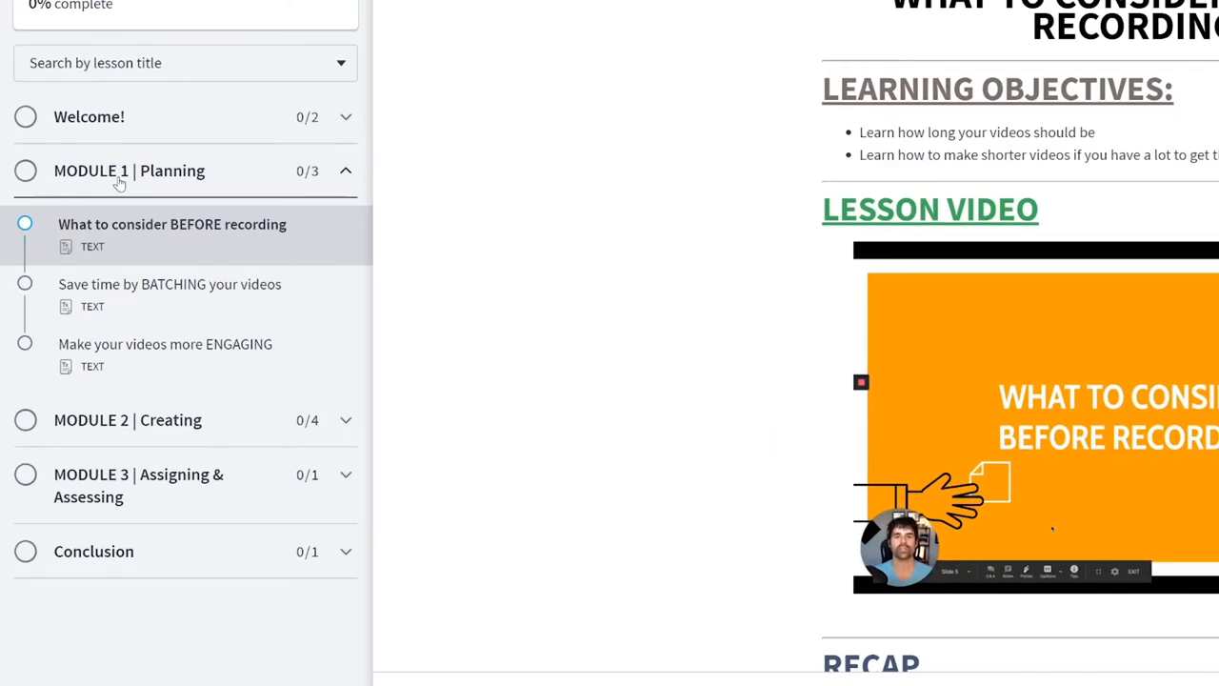